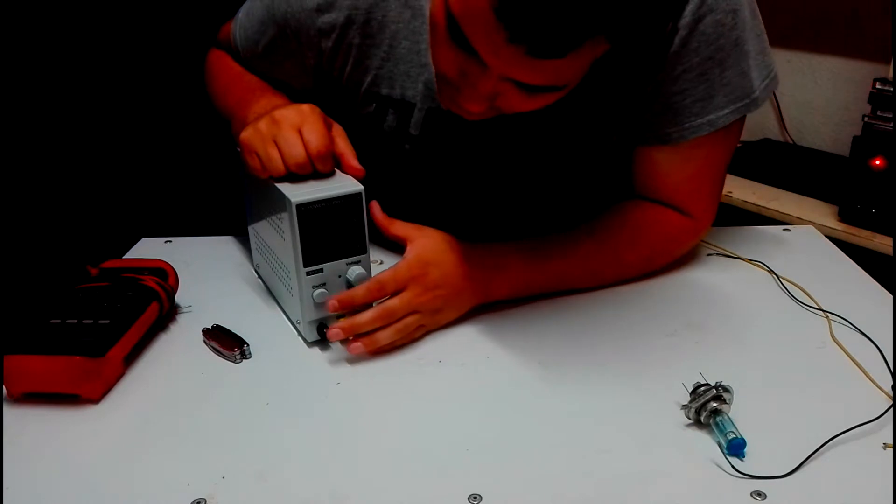
click(318, 297)
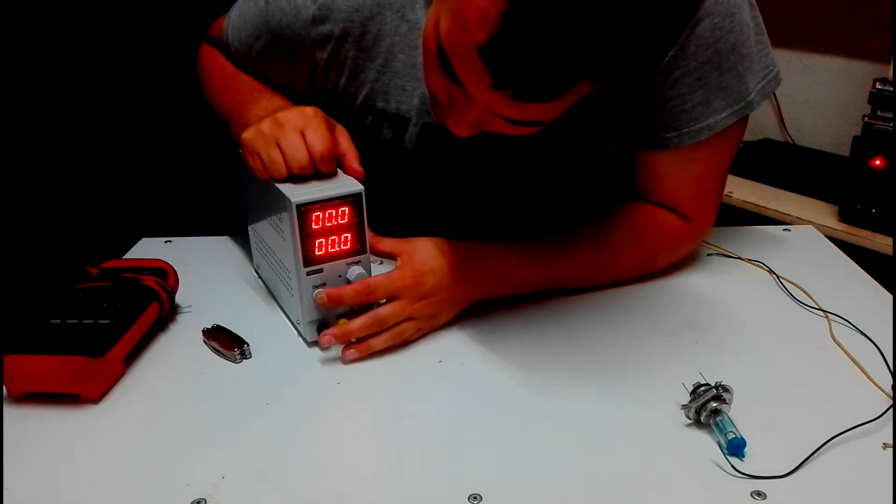